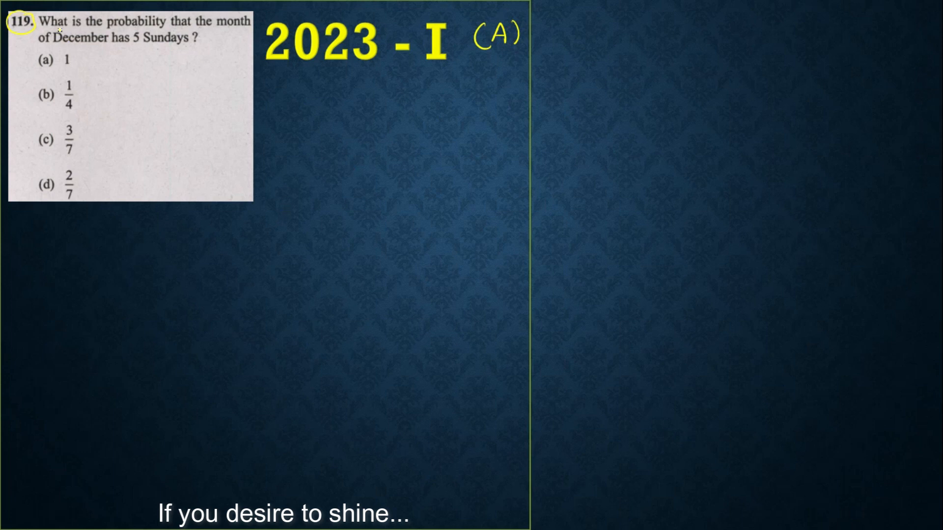
Circle the 5 in the question in yellow and write 'Dec =' under the 2023 - I title.
left_click(136, 35)
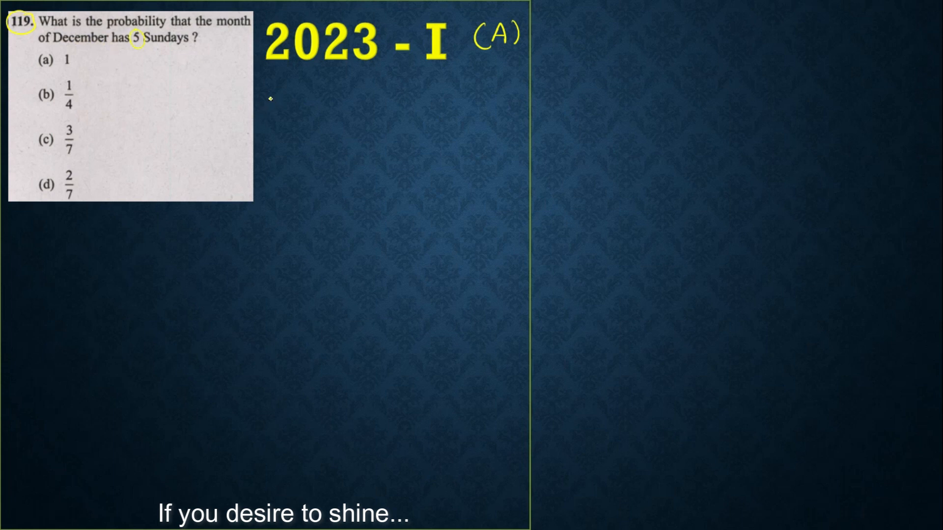
type("Dec =")
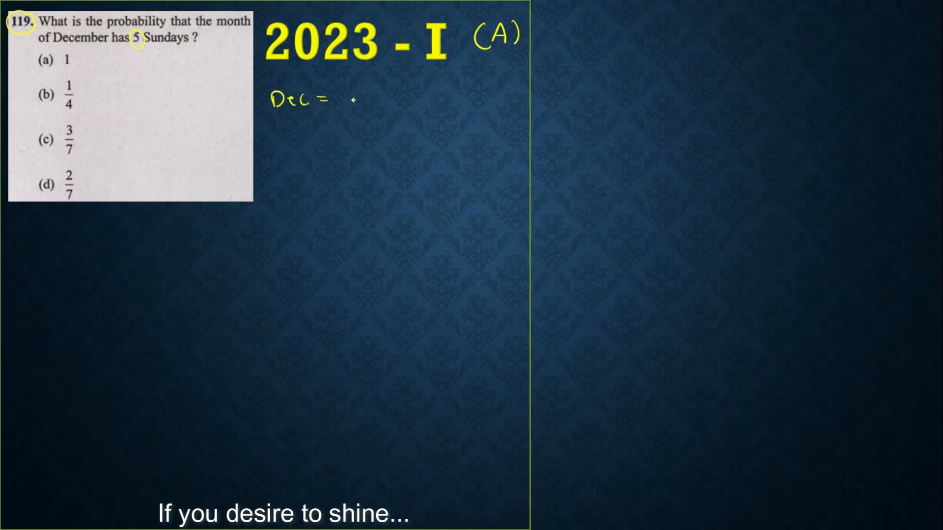